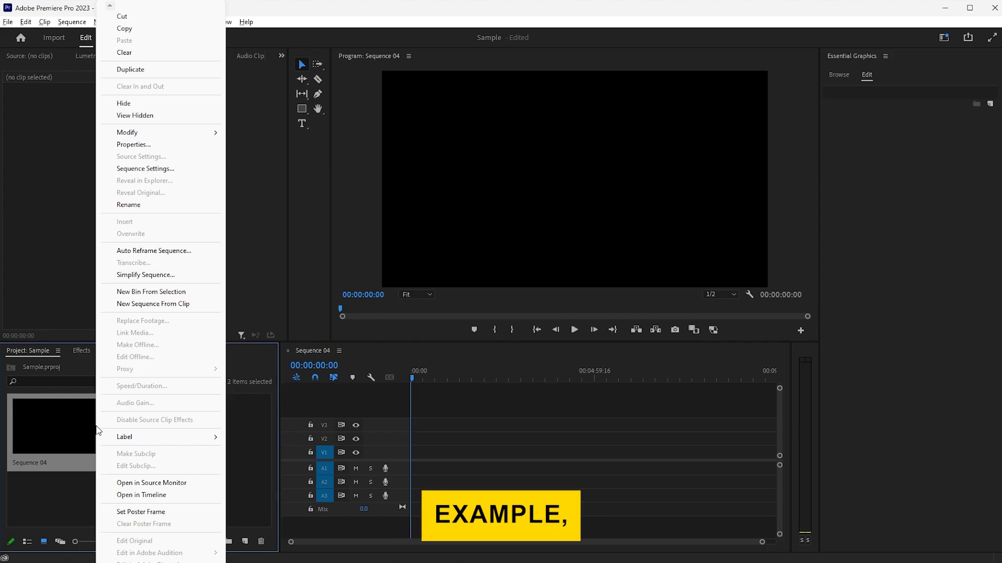
- Confirm Sequence 04's 4K settings, then place red panda.mp4 on the timeline keeping existing settings
left_click(145, 169)
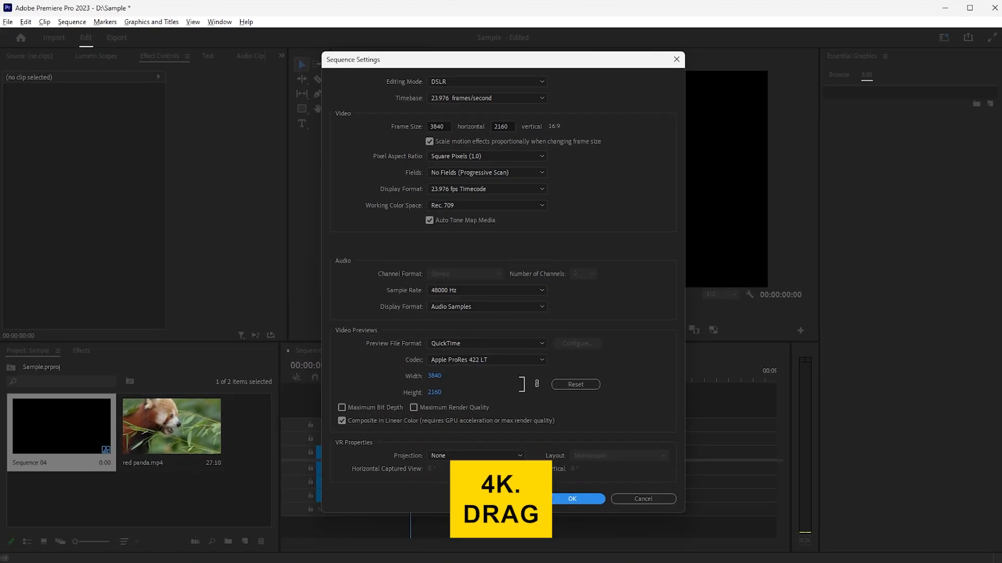
left_click(572, 498)
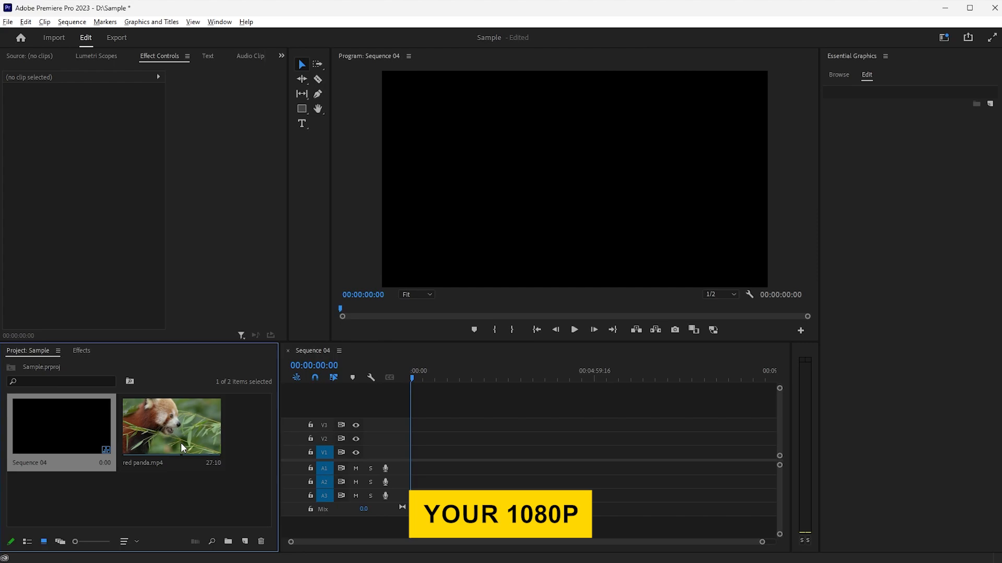
left_click_drag(171, 425, 412, 451)
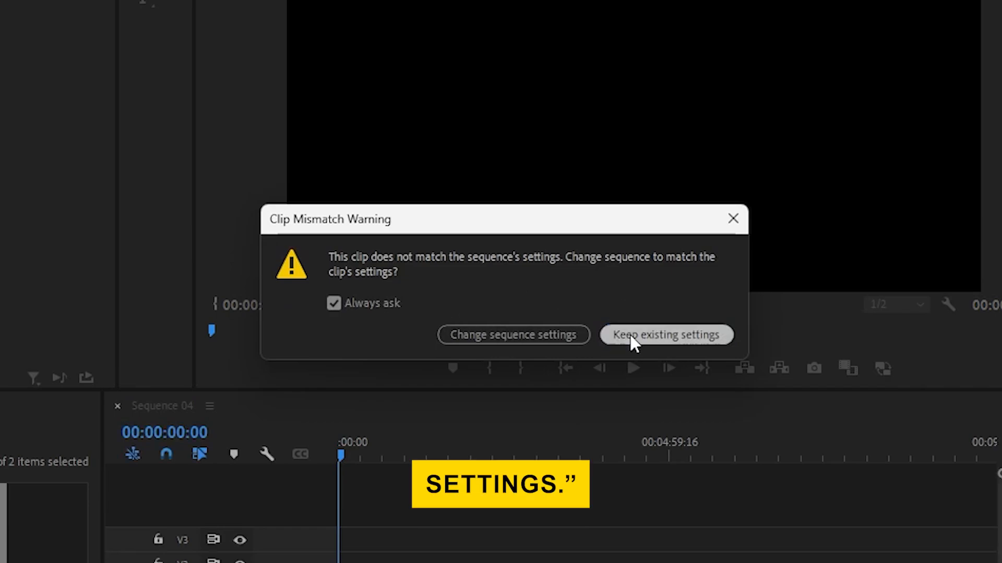
left_click(666, 335)
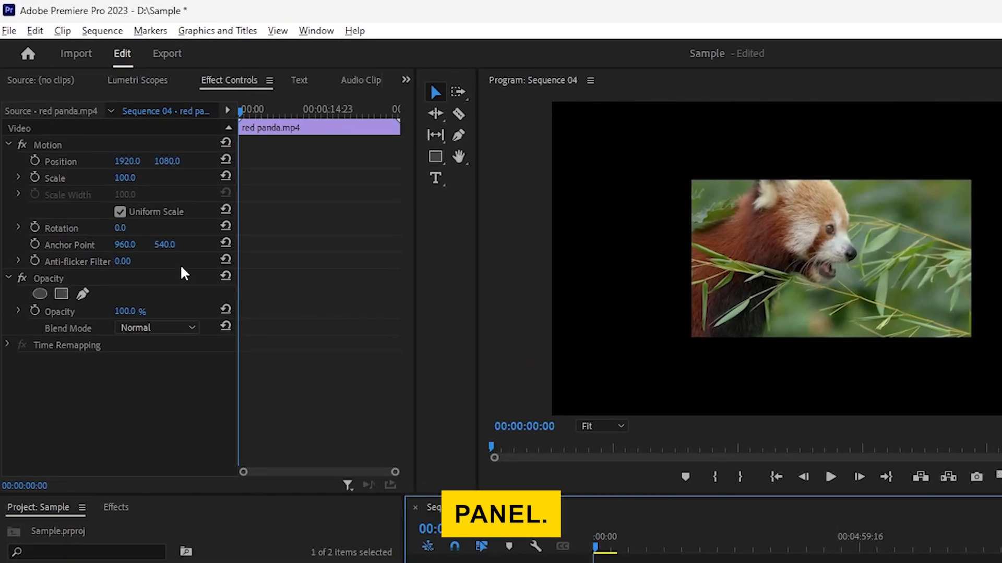
- Scale the red panda clip to 203 in Effect Controls Motion, then undo back to 100
left_click(54, 179)
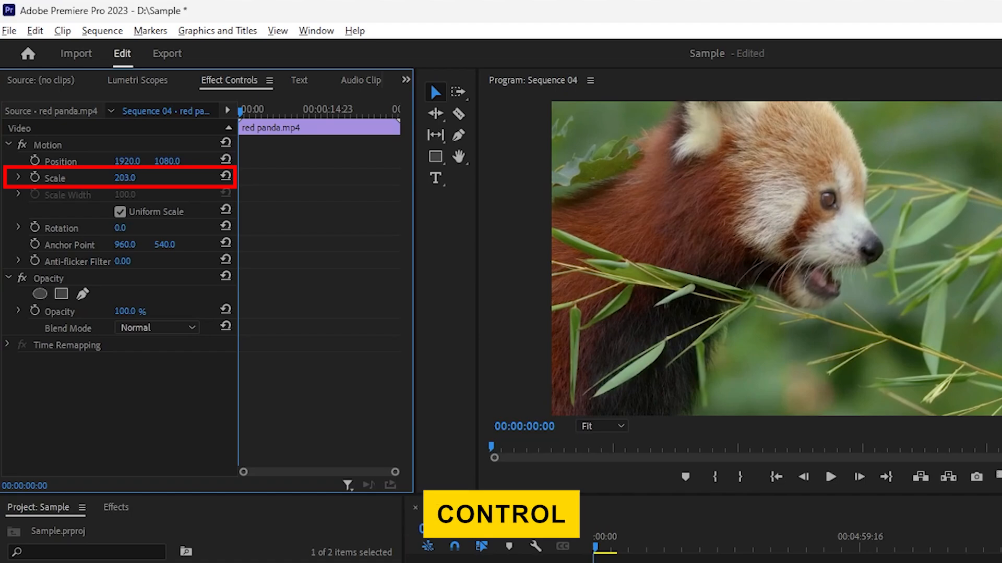
mouse_move(128, 179)
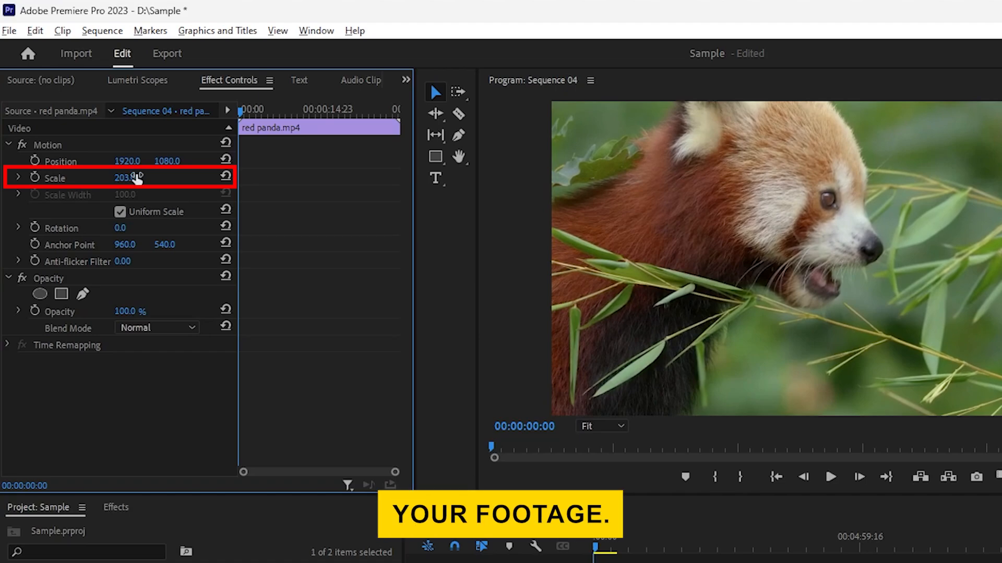
key("Ctrl+Z")
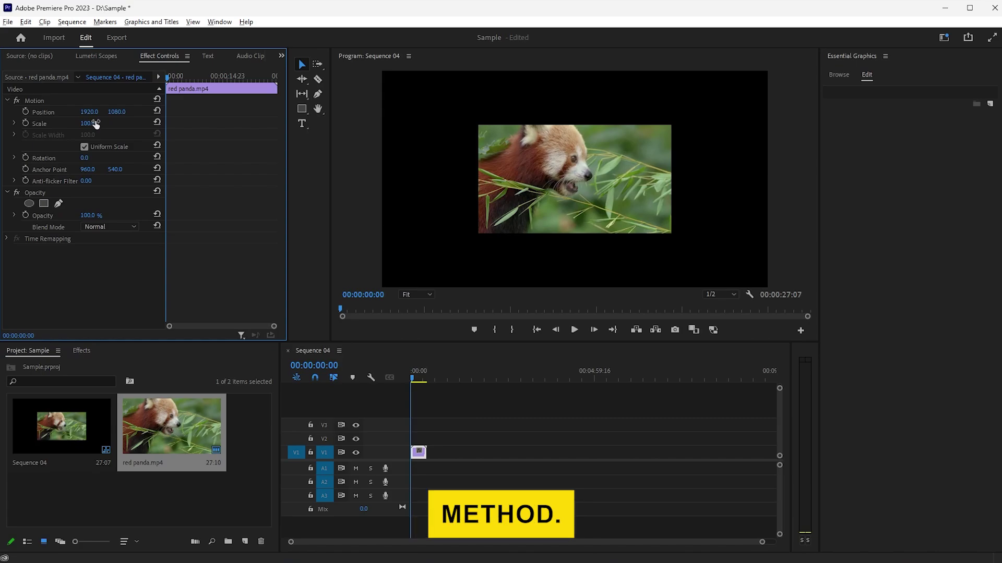
- Apply Scale to Frame Size so the clip fills the 4K frame at Scale 100
right_click(417, 452)
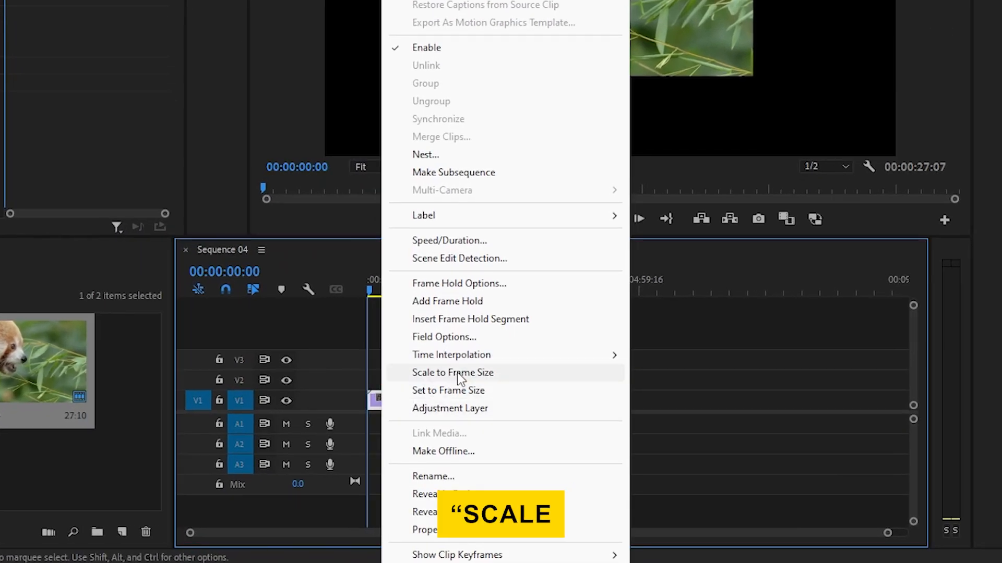
left_click(452, 372)
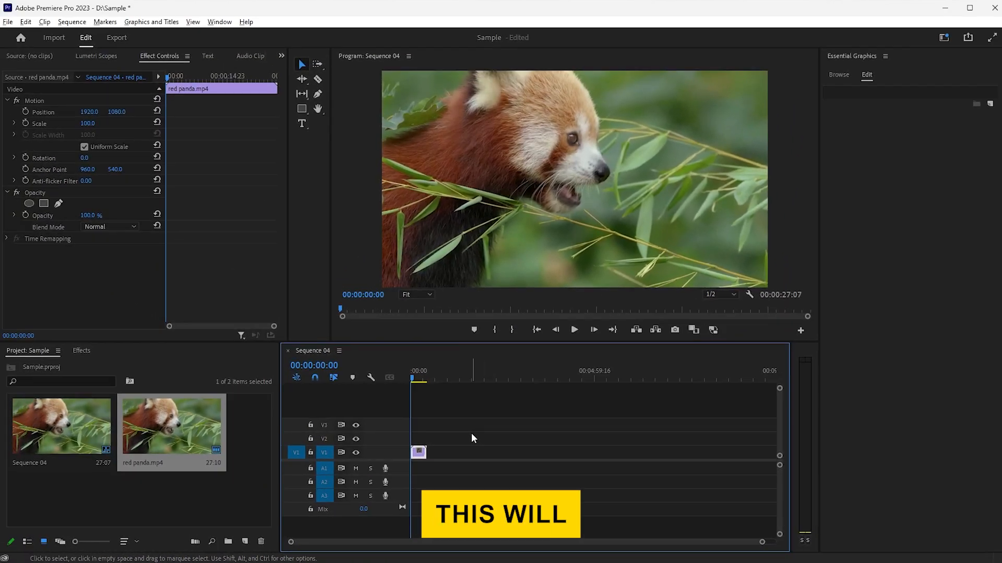